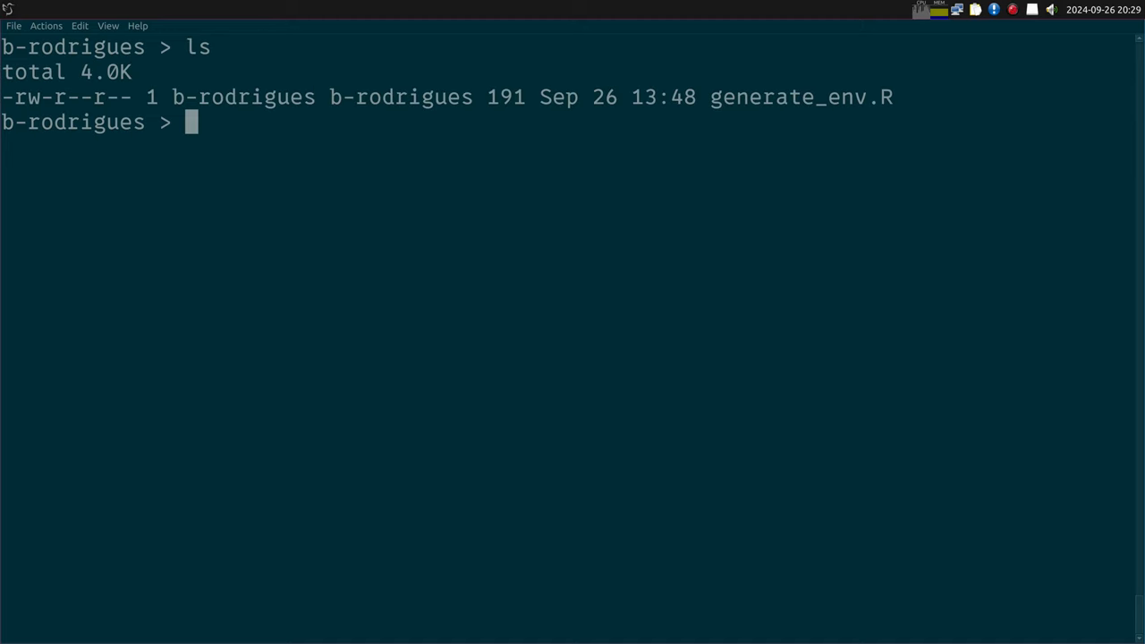
# Print generate_env.R, the rix call for R 4.3.3 with dplyr, ggplot2 and RStudio.
pyautogui.write('cat generate_env.')
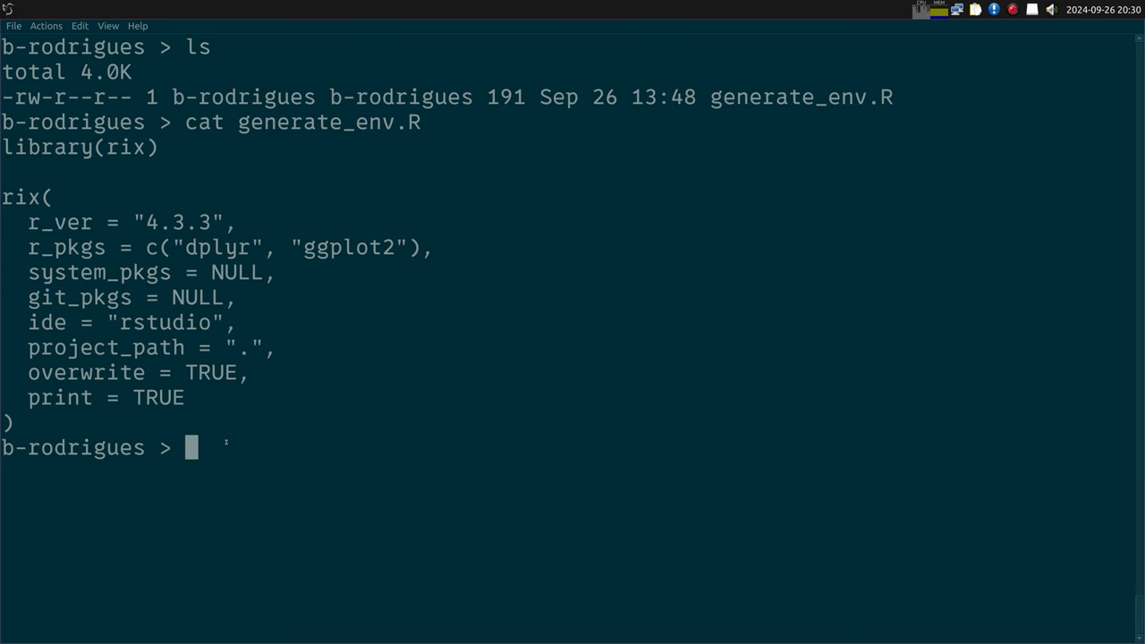
# Show that the R command is not found on the system, then clear the screen.
pyautogui.write('R')
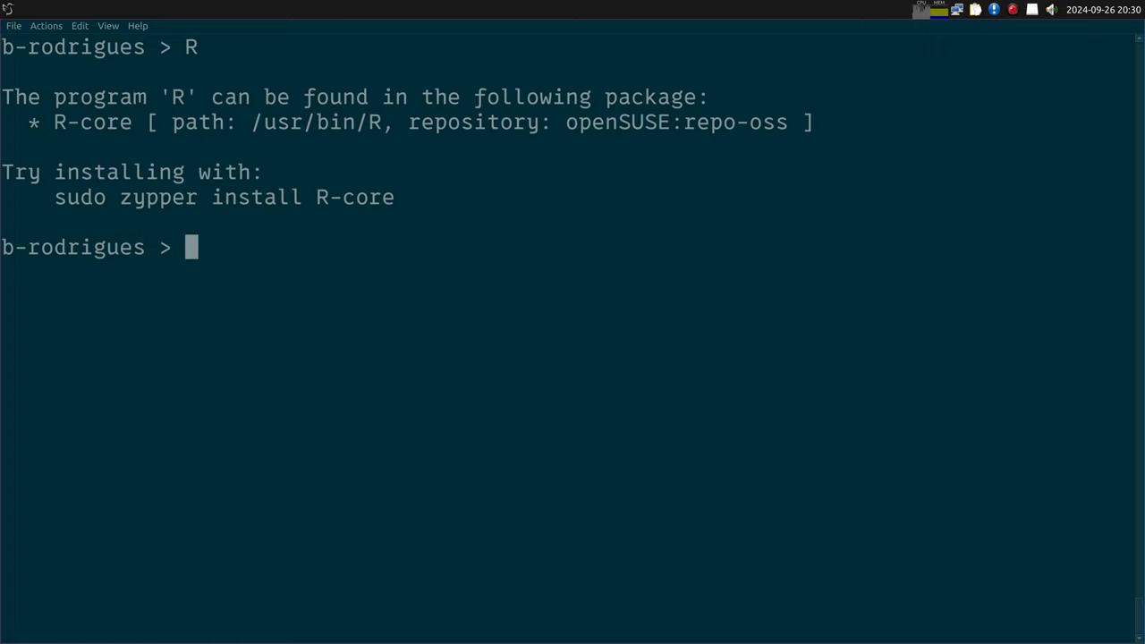
pyautogui.press('ctrl+l')
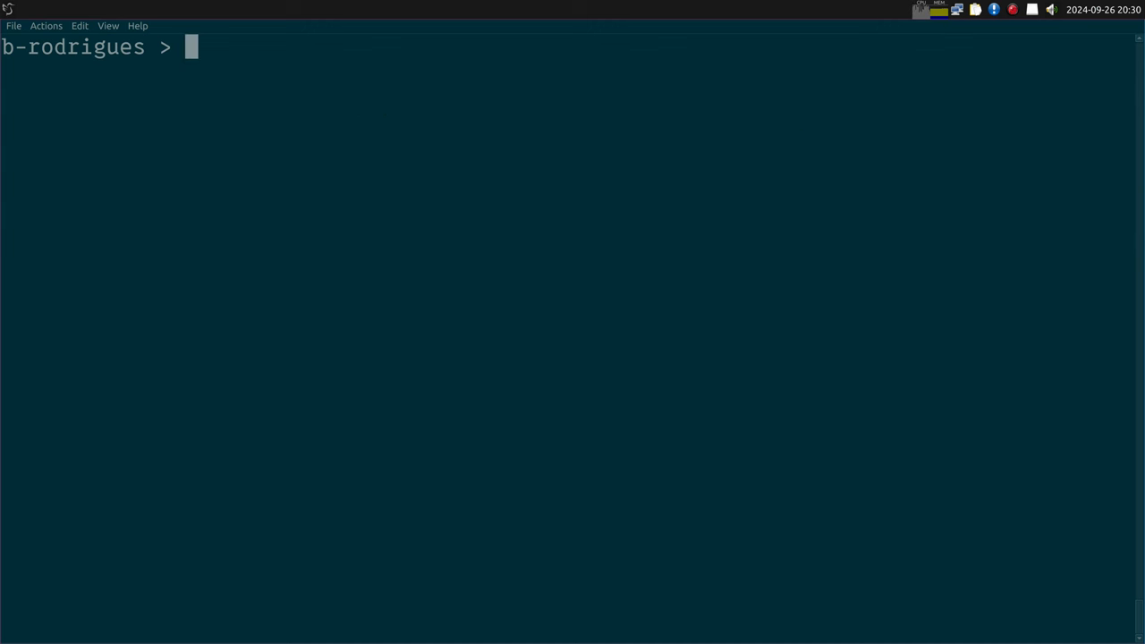
# Confirm Nix is available with which nix and return to a cleared prompt.
pyautogui.write('which nix')
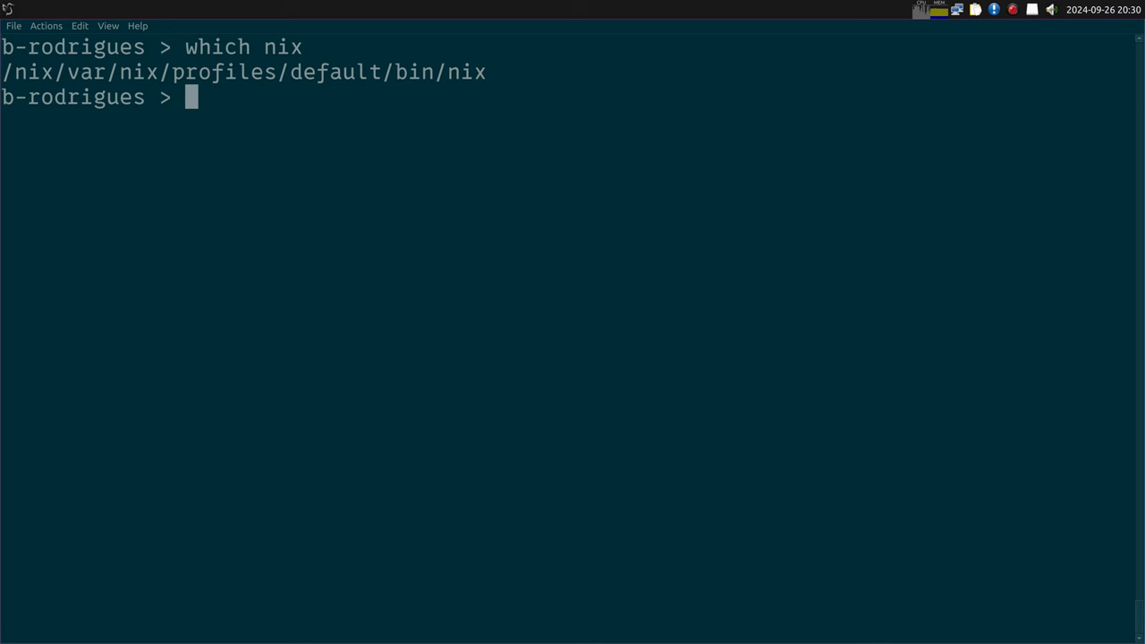
pyautogui.write('cat generate_env.R')
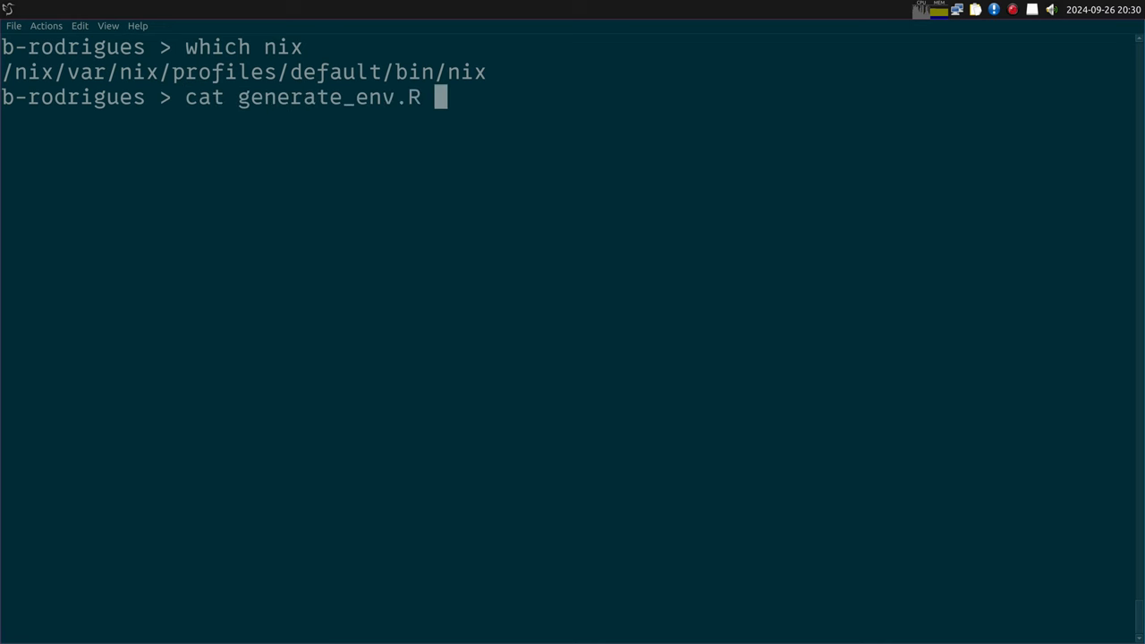
pyautogui.press('Return')
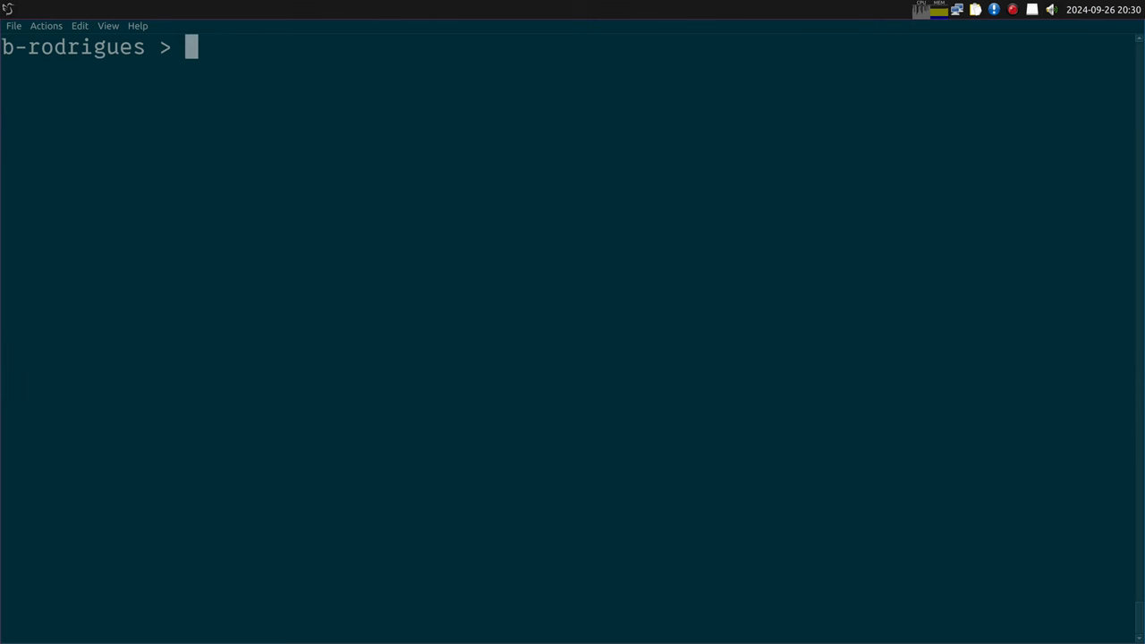
# Enter a temporary nix-shell from rix's default.nix fetched with curl from GitHub.
pyautogui.write('nix-shell --expr "$(curl -sl https://raw.githubusercontent.com/ropensci/rix/main/inst/extdata/default.nix)"')
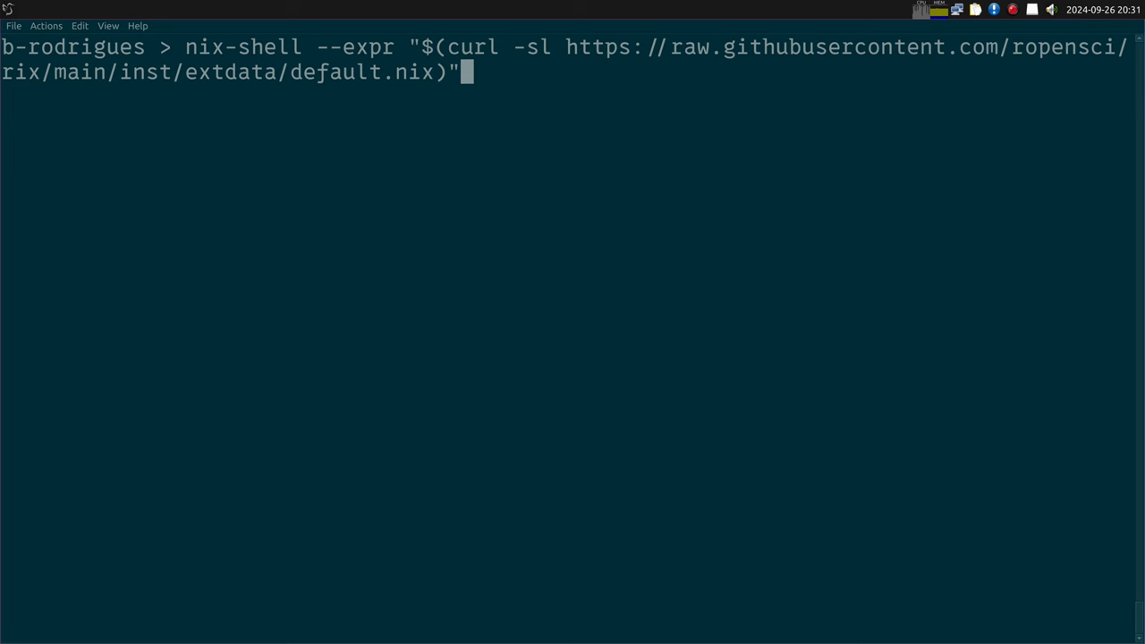
pyautogui.press('Return')
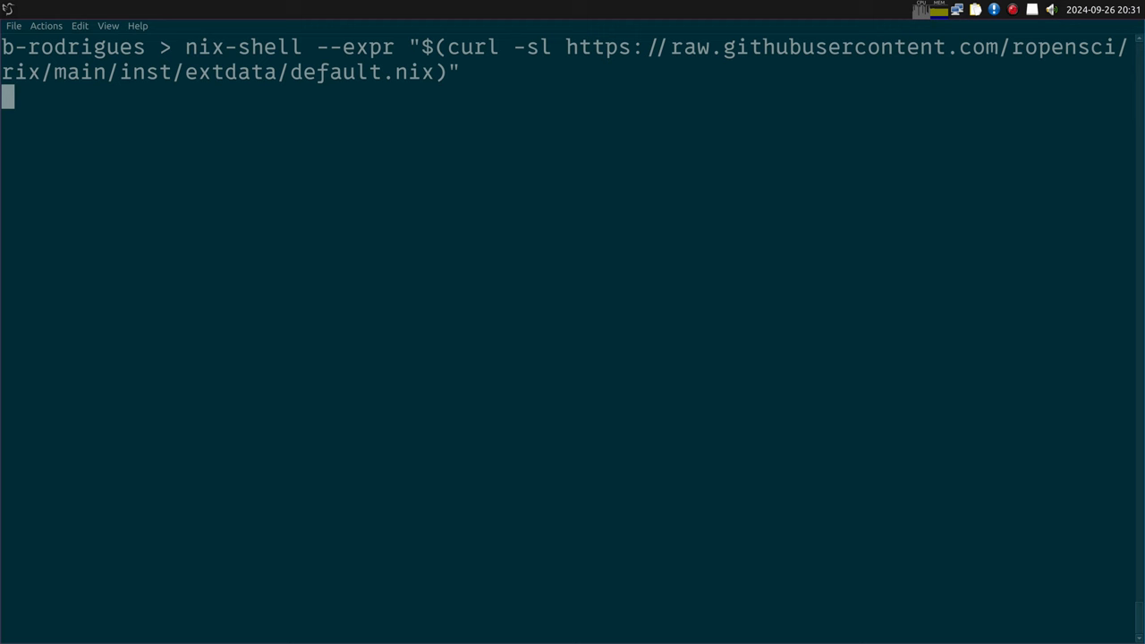
pyautogui.press('Return')
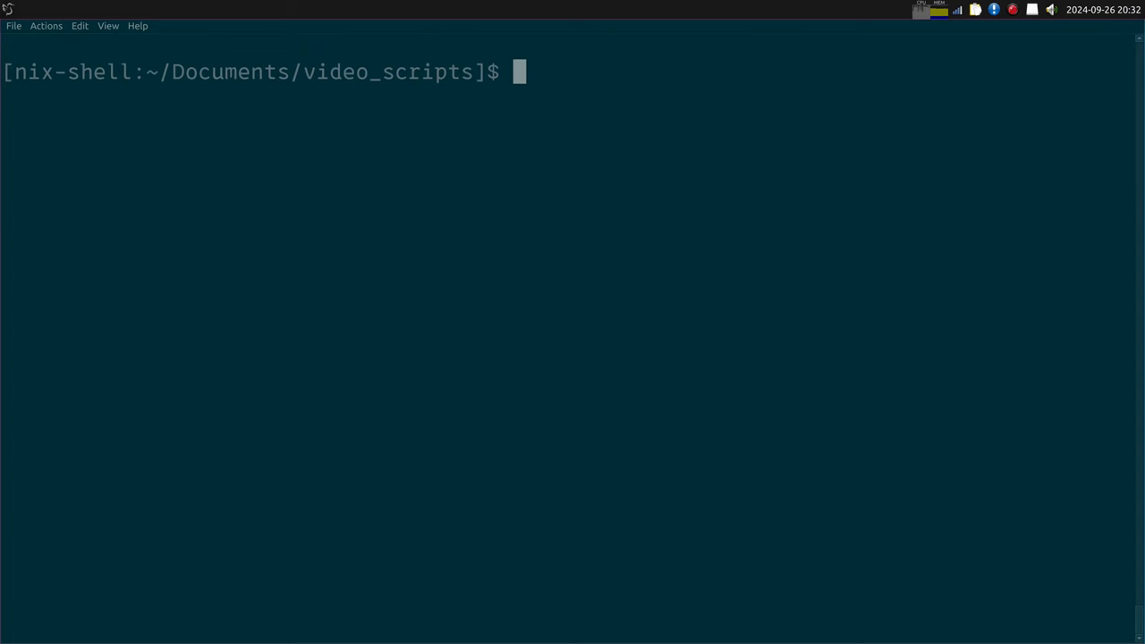
# Verify with which R that R 4.3.1 resolves to the Nix store.
pyautogui.write('which R')
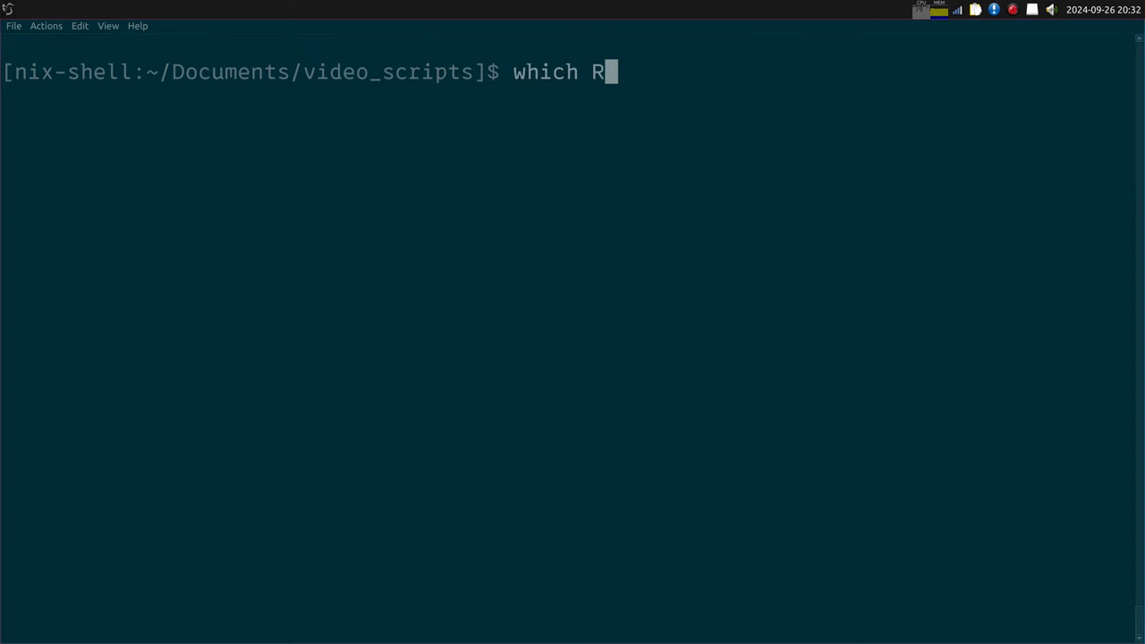
pyautogui.press('Return')
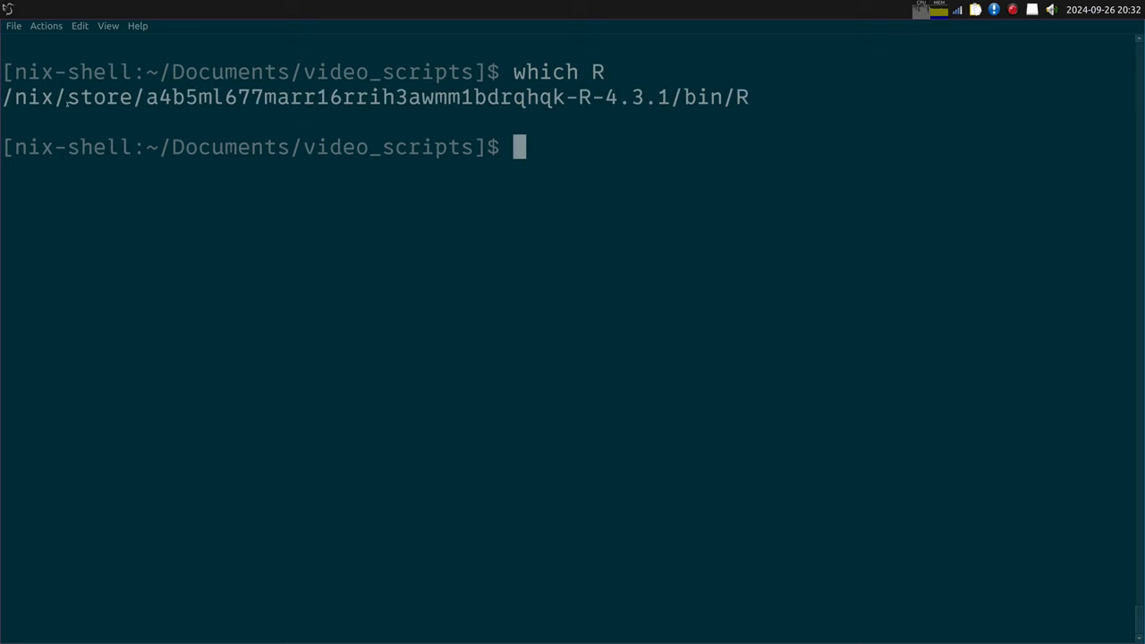
pyautogui.doubleClick(100, 97)
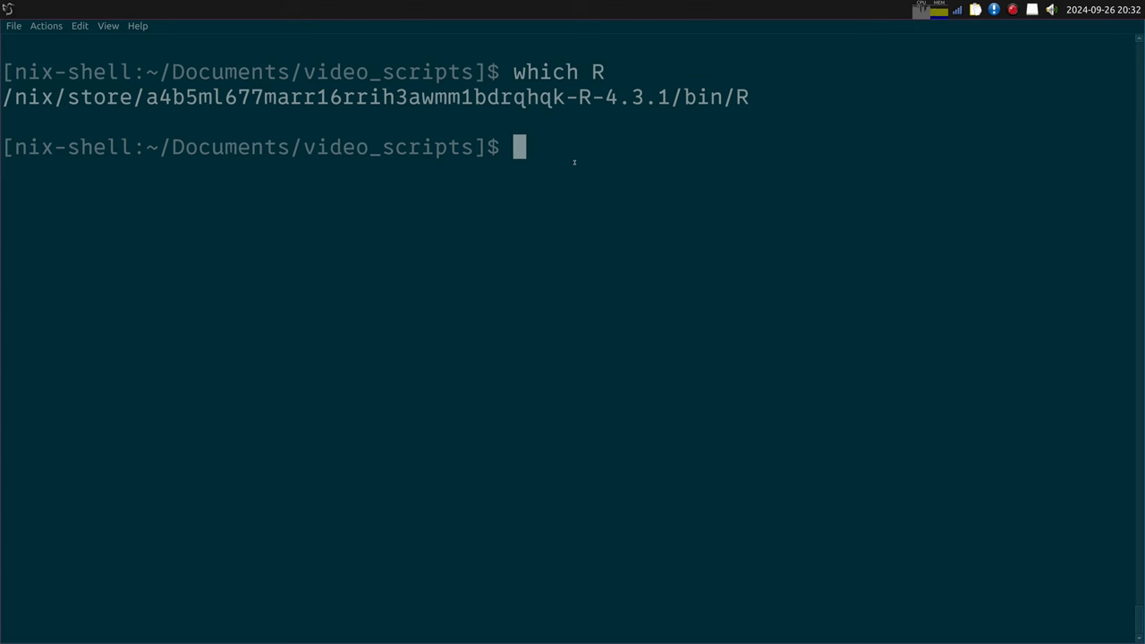
# Start R inside the nix-shell, discarding a half-typed library(rix) call.
pyautogui.write('R')
pyautogui.write('li')
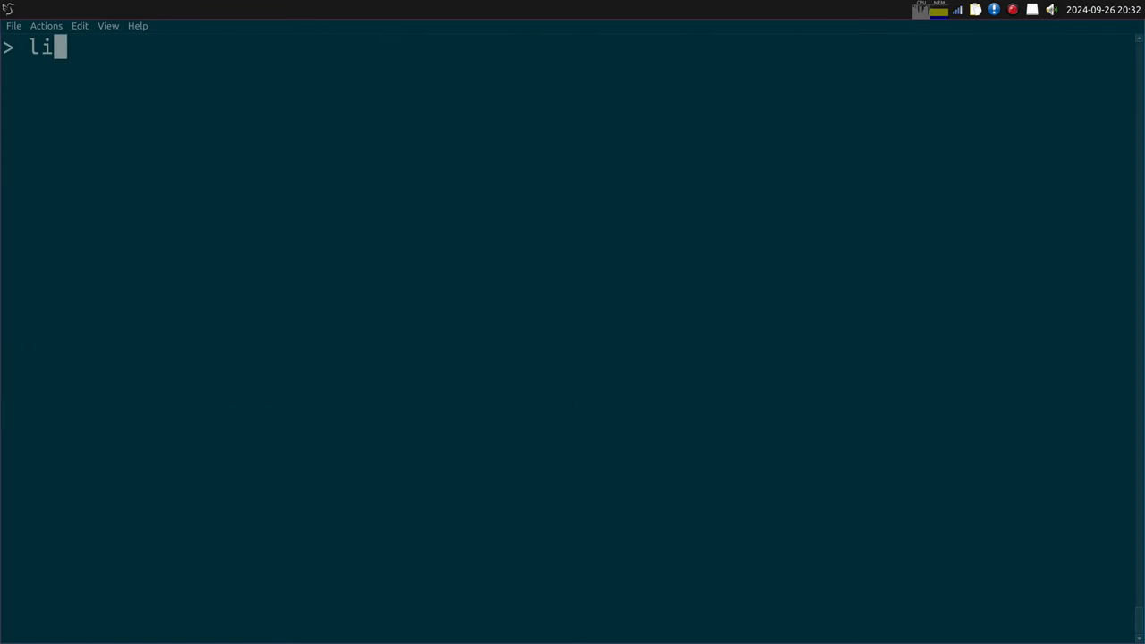
pyautogui.write('brary(ri')
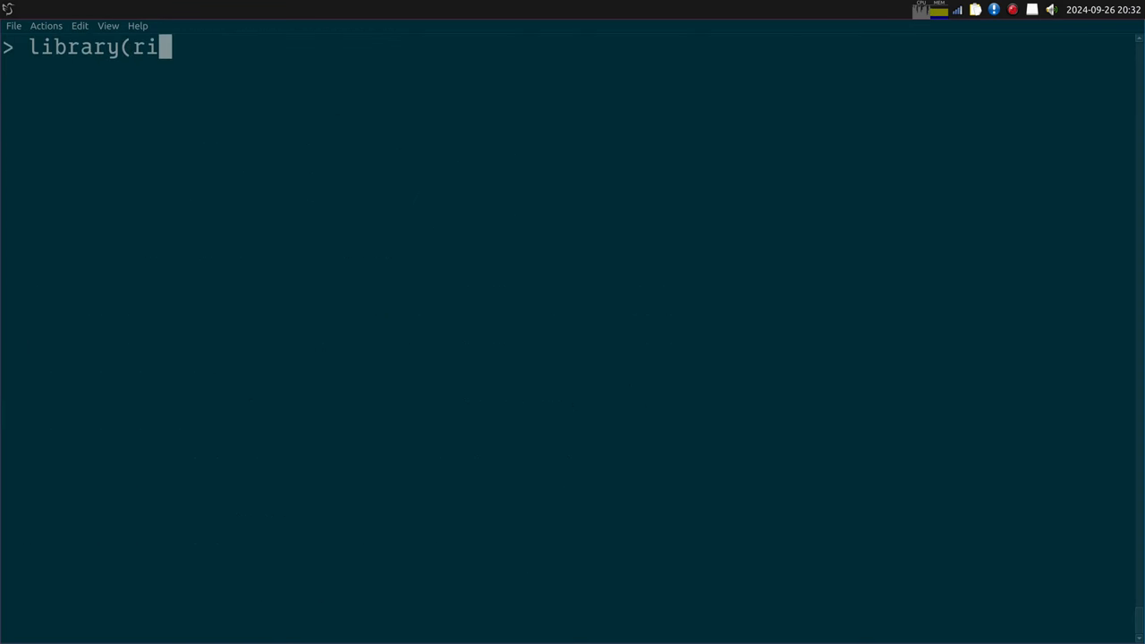
pyautogui.press('ctrl+u')
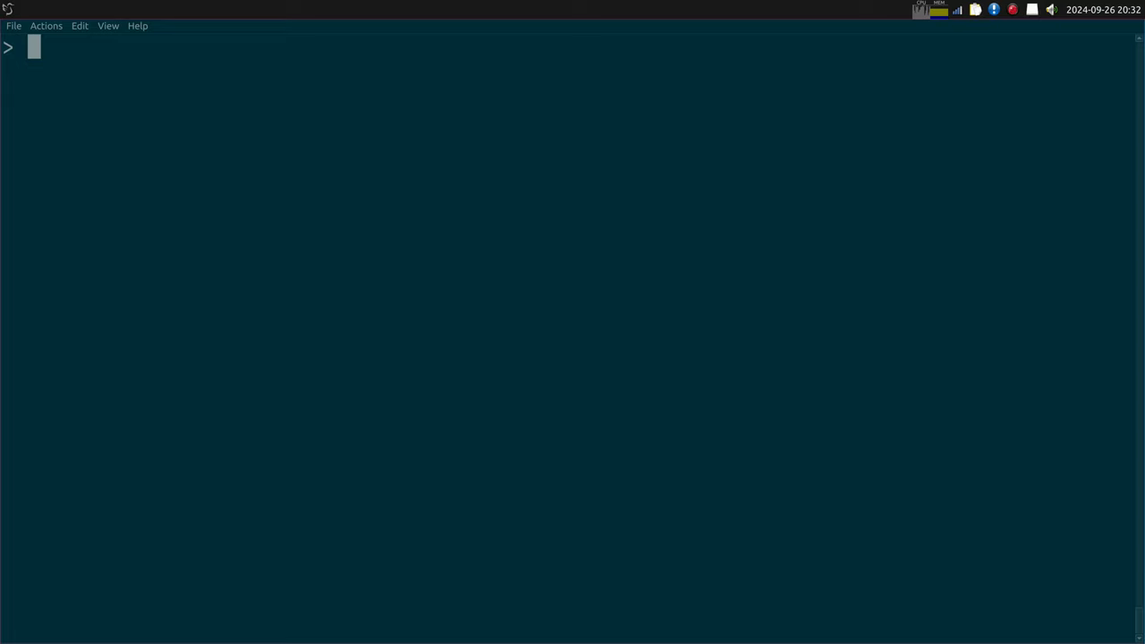
# Run source("generate_env.R") to generate the default.nix environment file.
pyautogui.write('source("')
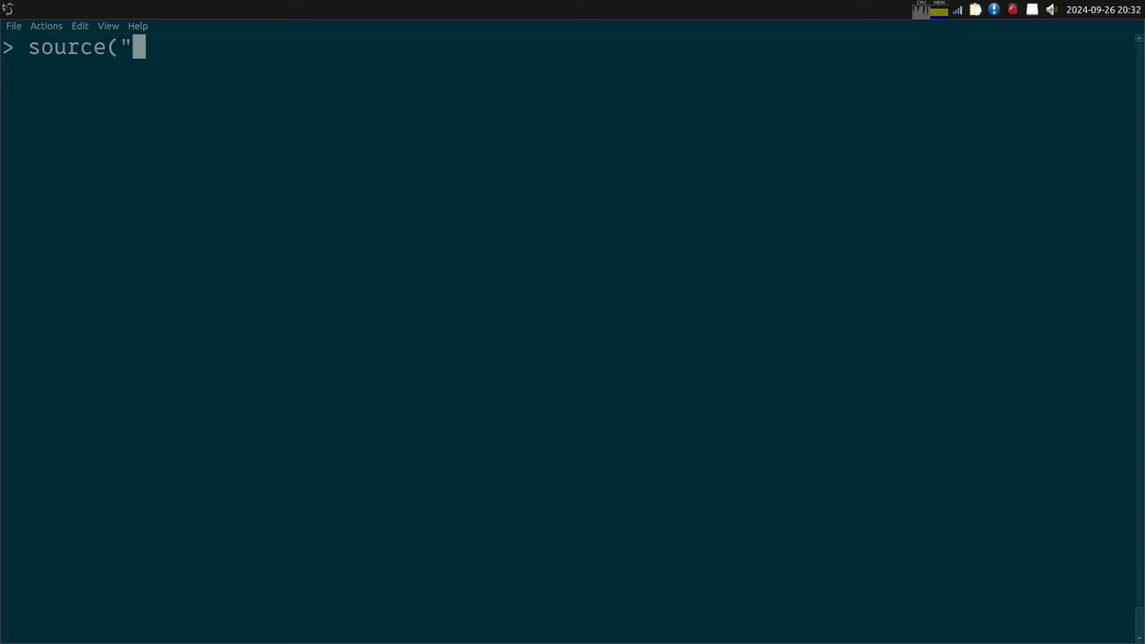
pyautogui.write('generate_env.R")')
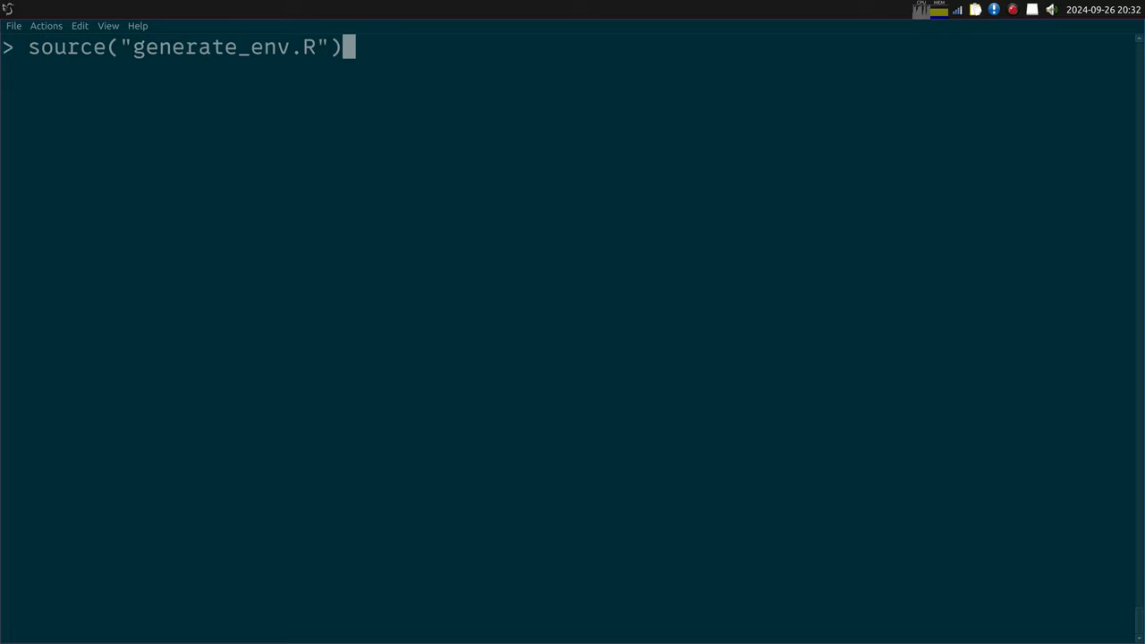
pyautogui.press('Return')
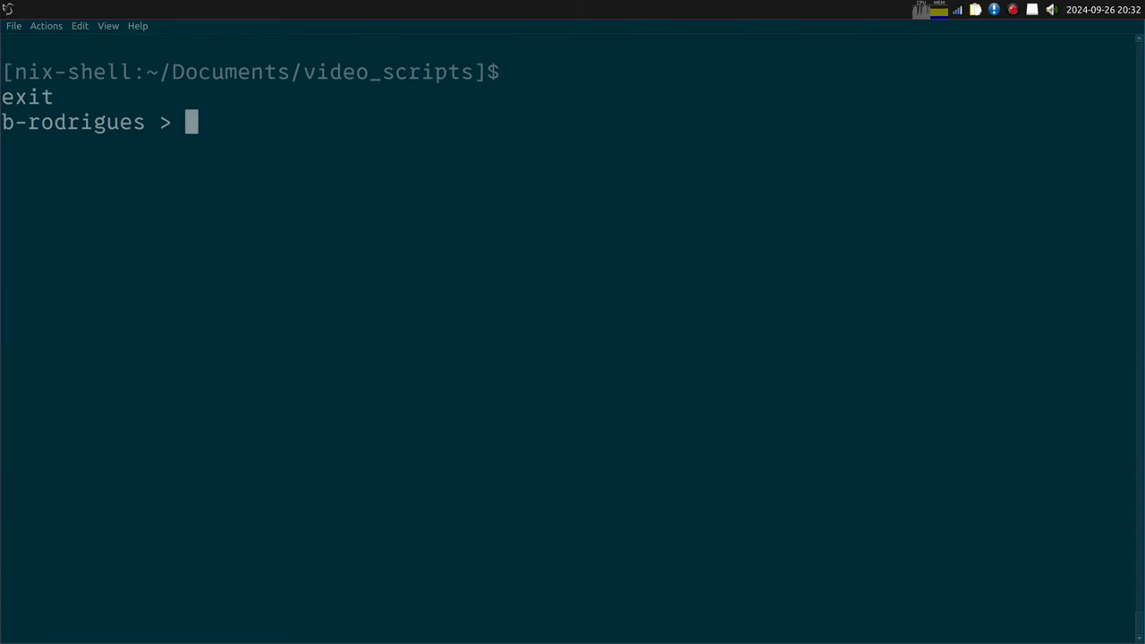
# List the folder with ls and ls -la, showing default.nix and .Rprofile beside generate_env.R.
pyautogui.write('ls')
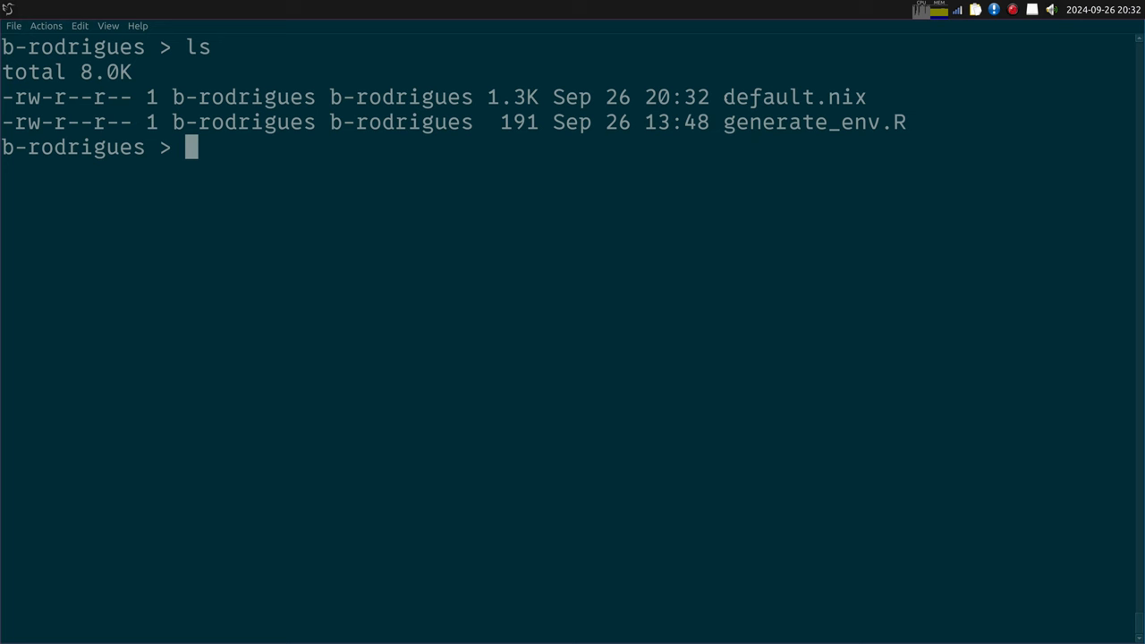
pyautogui.doubleClick(794, 97)
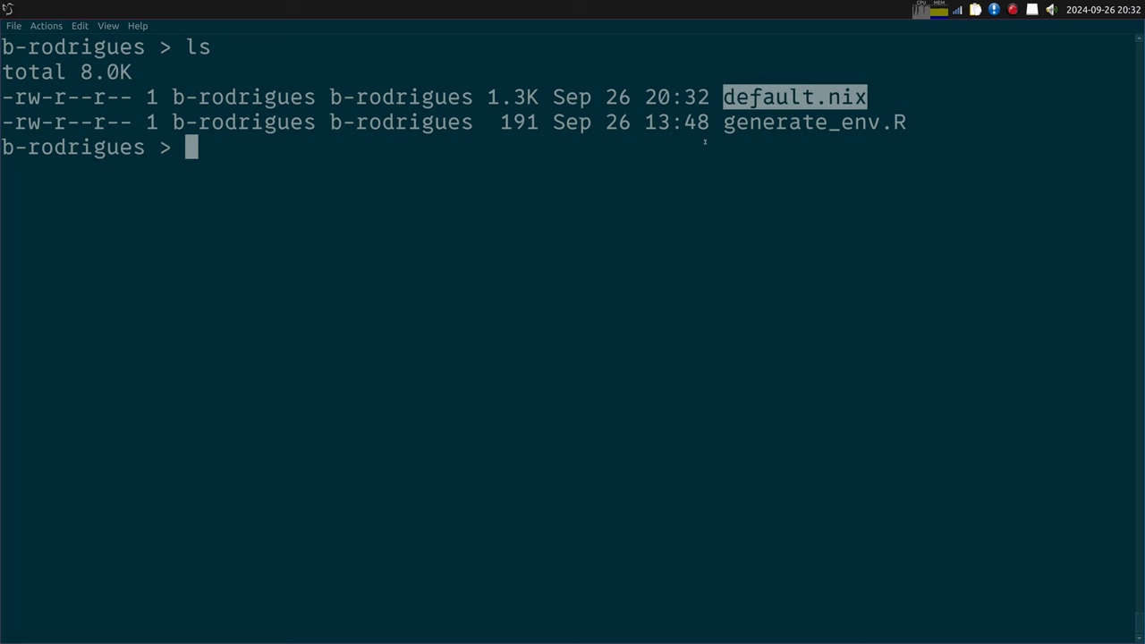
pyautogui.write('ls -la')
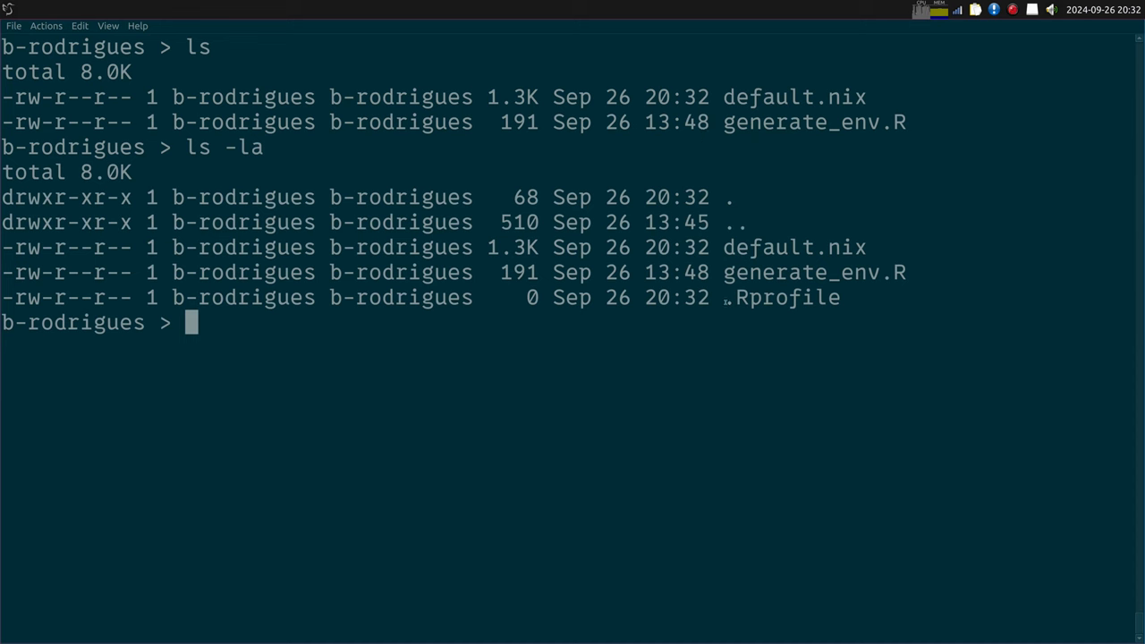
pyautogui.doubleClick(780, 297)
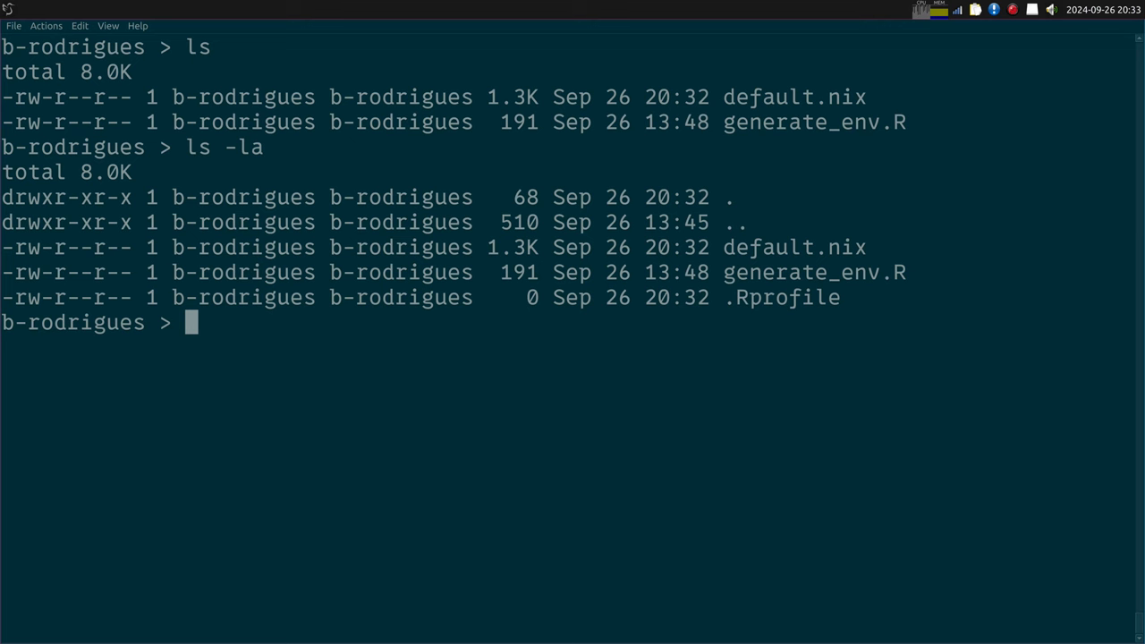
# Print generate_env.R again to review the rix call.
pyautogui.write('cat generate_env.R')
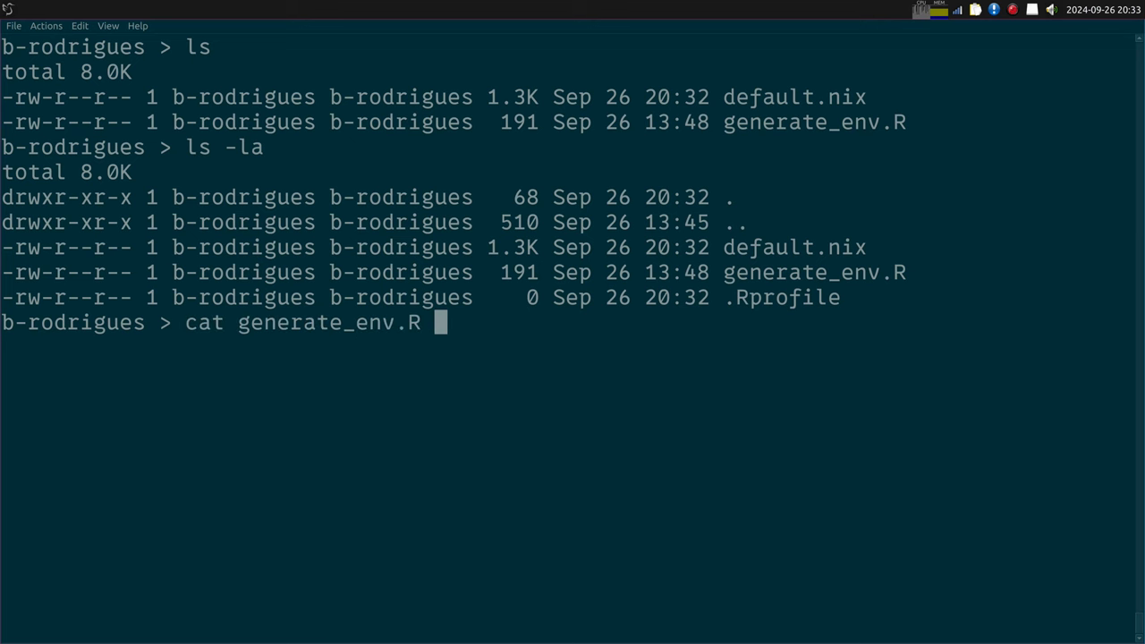
pyautogui.press('Return')
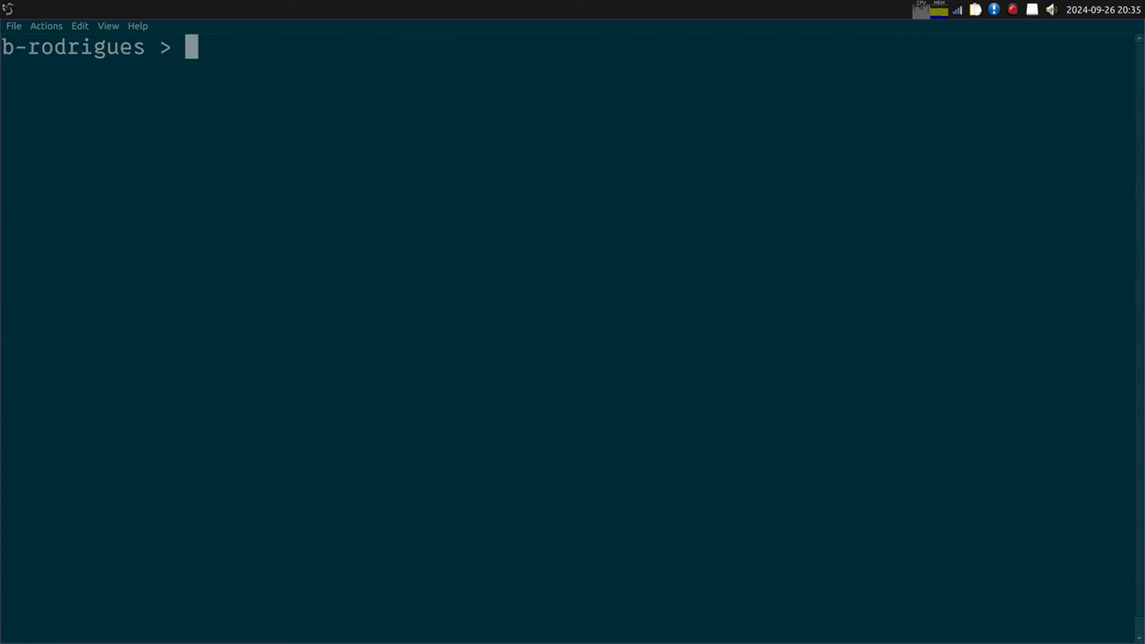
# Enter the nix-shell built from the generated default.nix.
pyautogui.write('nix-s')
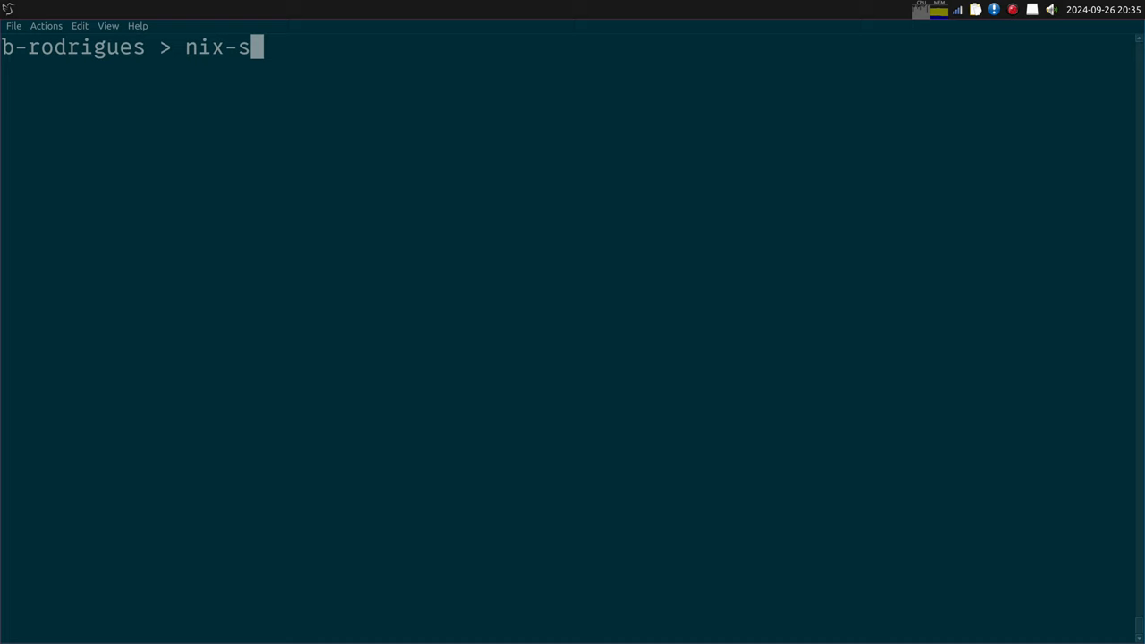
pyautogui.press('Return')
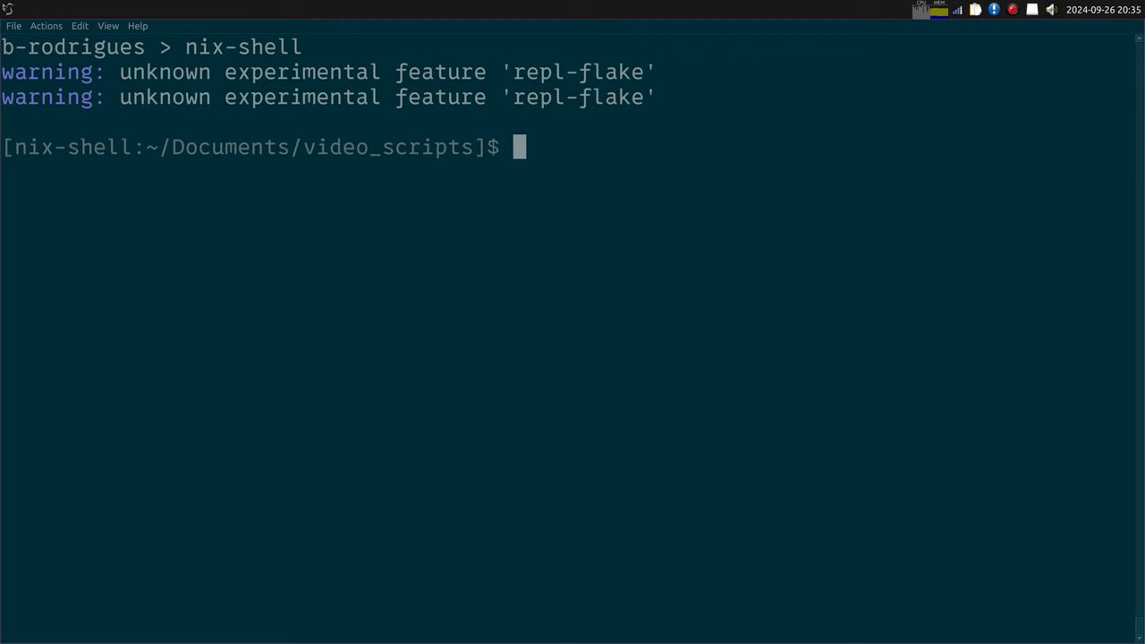
# Verify R 4.3.3 and RStudio both resolve to the Nix store, then queue the rstudio command.
pyautogui.write('which R')
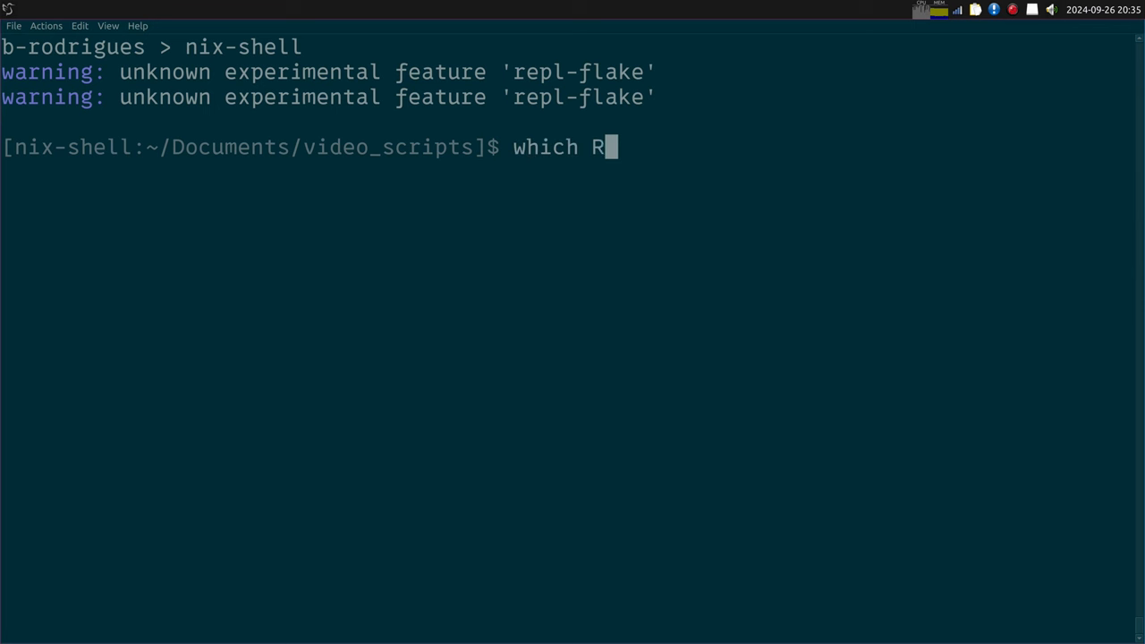
pyautogui.press('Return')
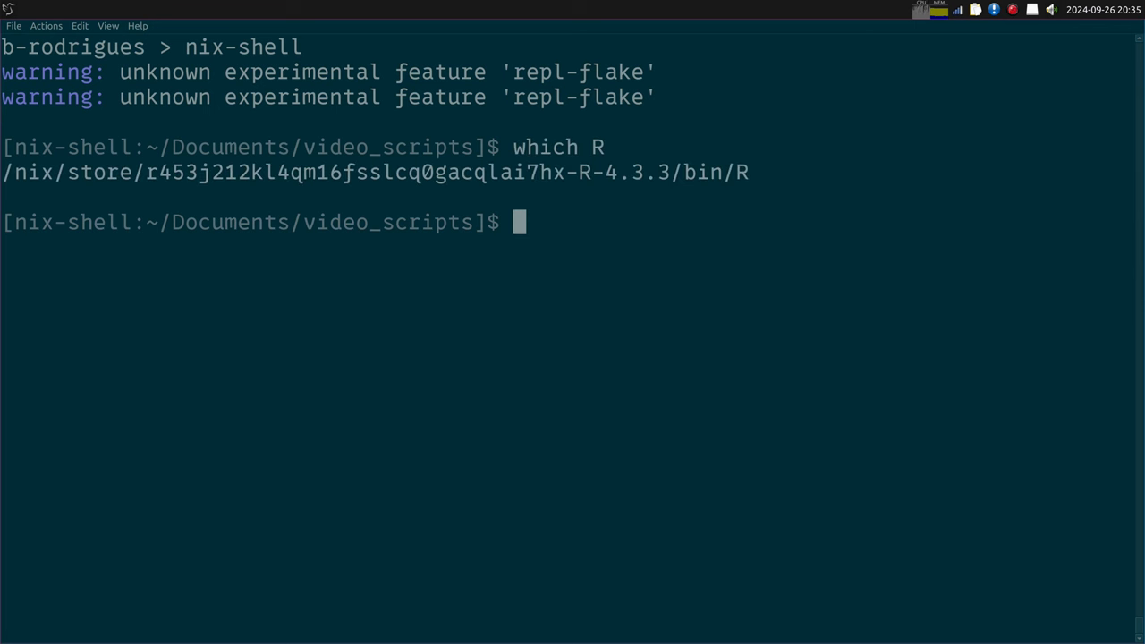
pyautogui.write('which rstudio')
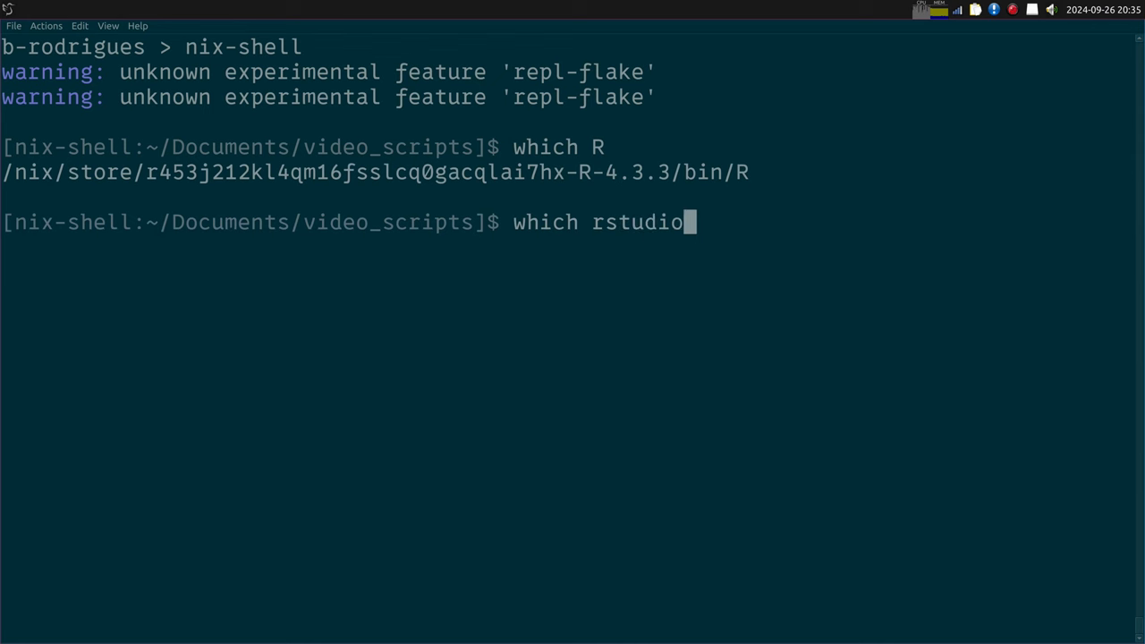
pyautogui.press('Return')
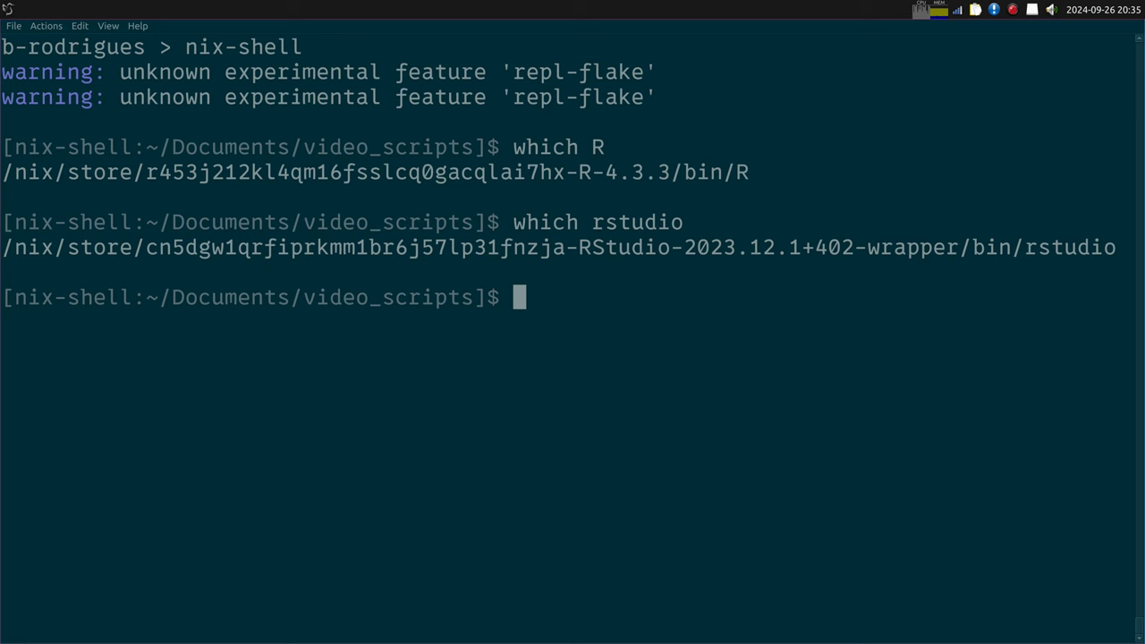
pyautogui.write('rstudio')
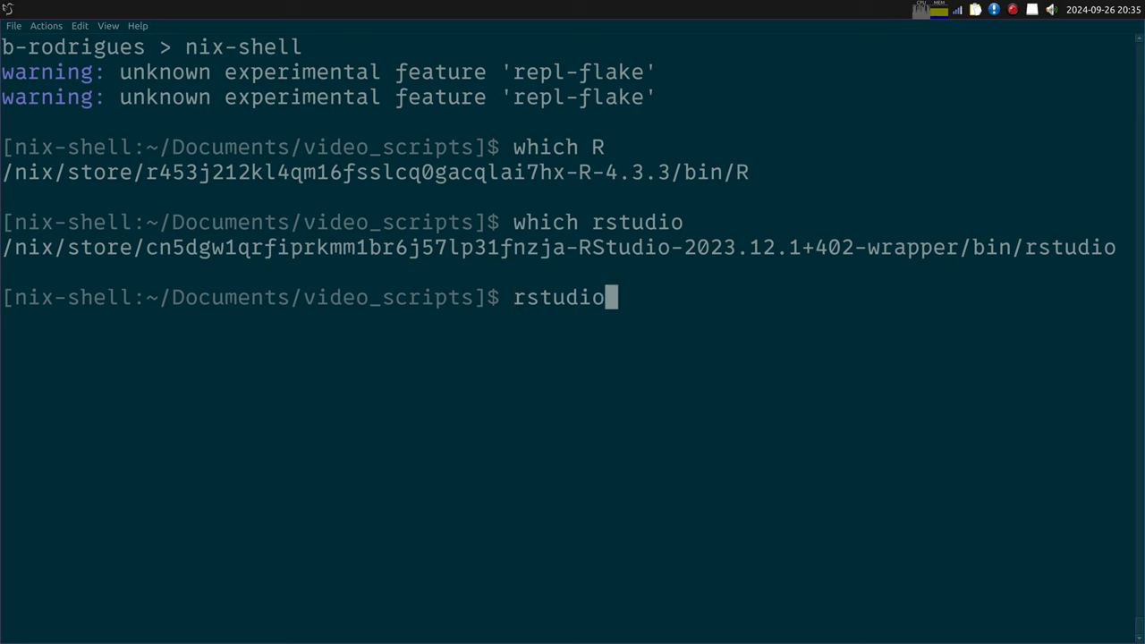
# Launch RStudio running R 4.3.3 and find dplyr and ggplot2 in the Packages list.
pyautogui.press('Return')
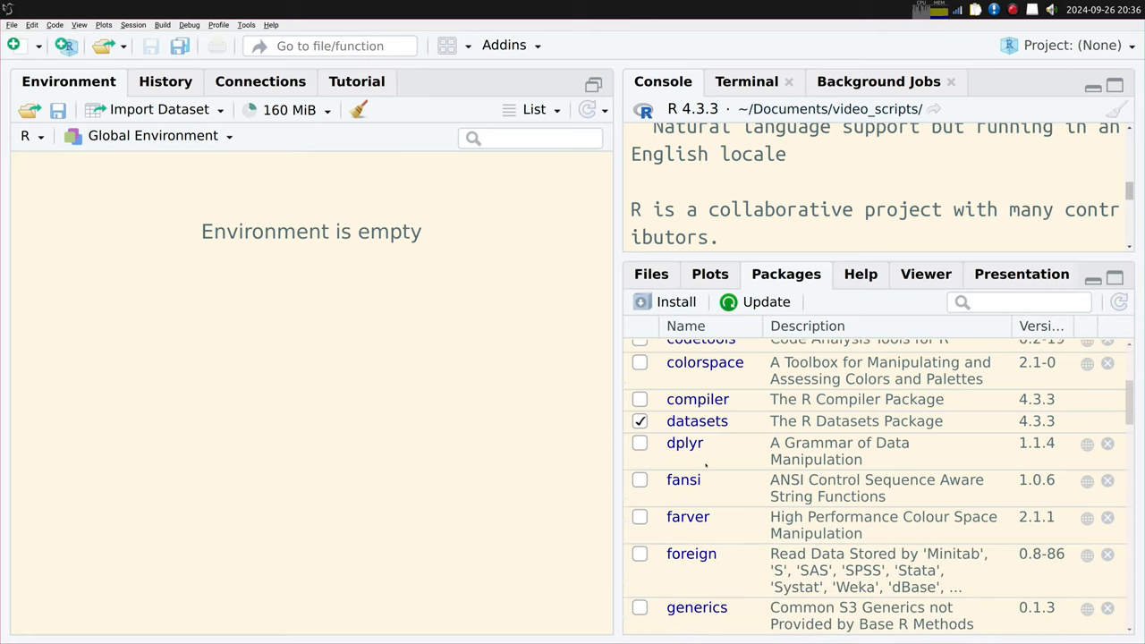
pyautogui.scroll(-3)
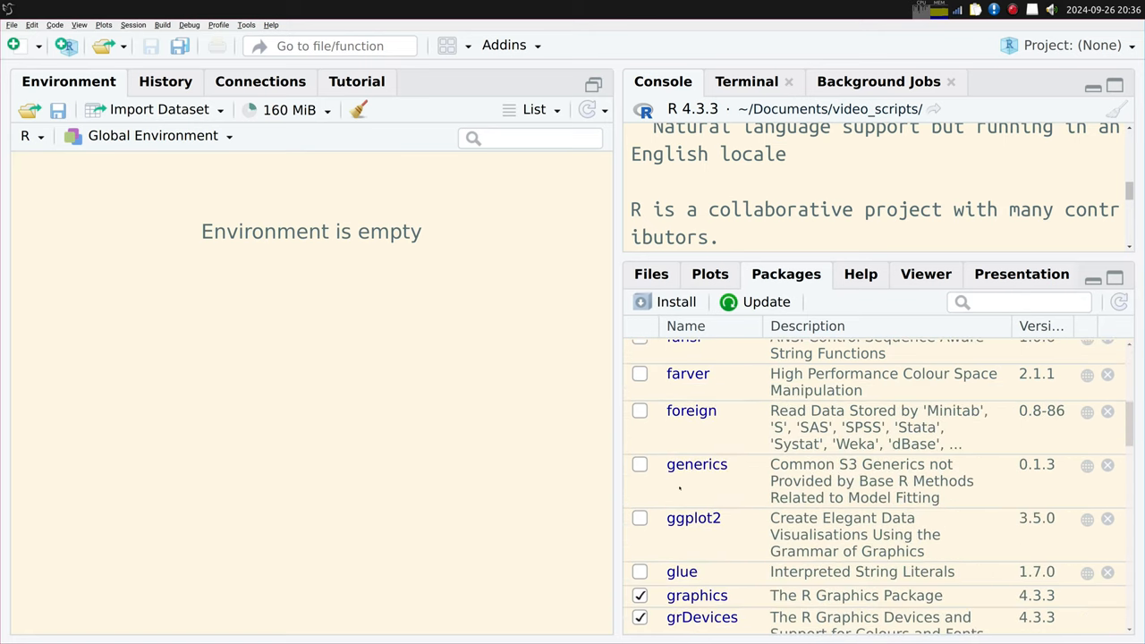